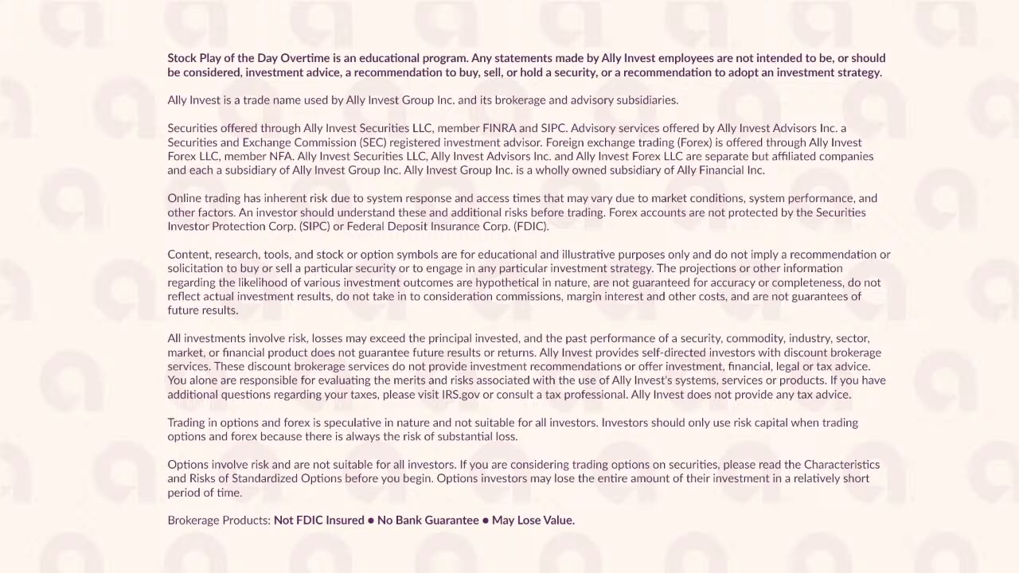
# Bring up the Ally Invest dashboard with the VIX watchlist and 3M chart, revealing the SPX option chains below.
pyautogui.click(54, 5)
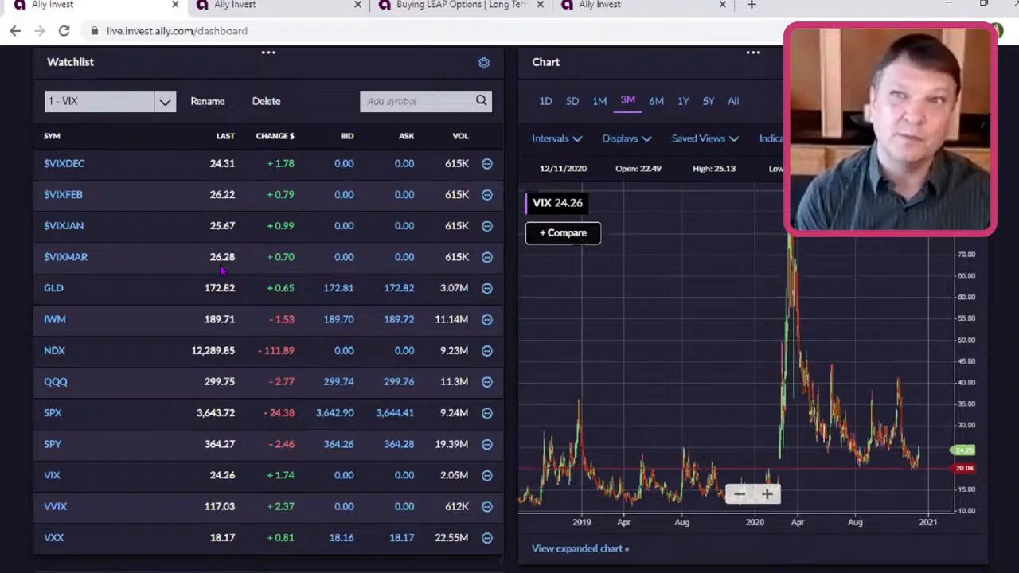
pyautogui.scroll(-3)
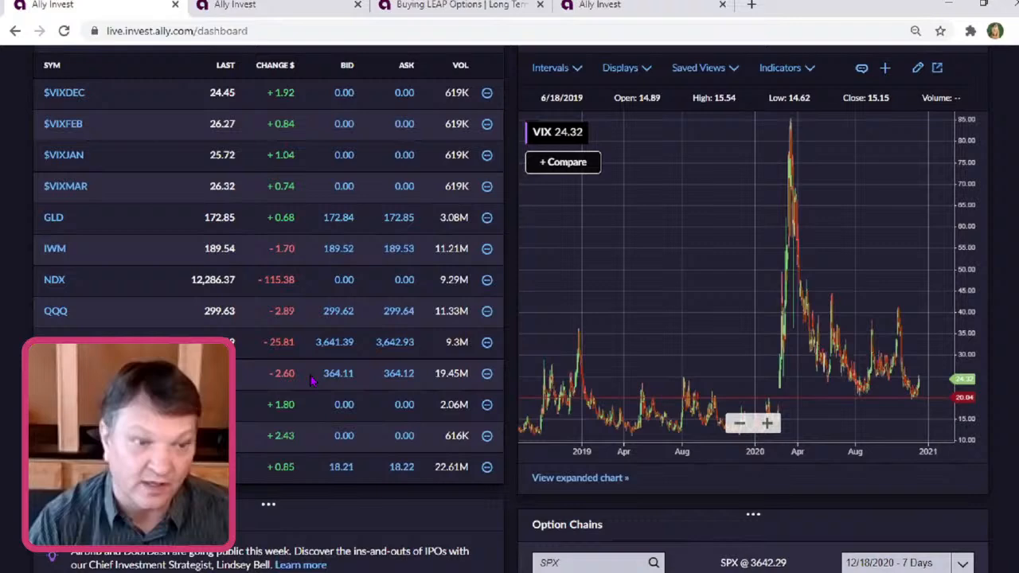
pyautogui.scroll(-3)
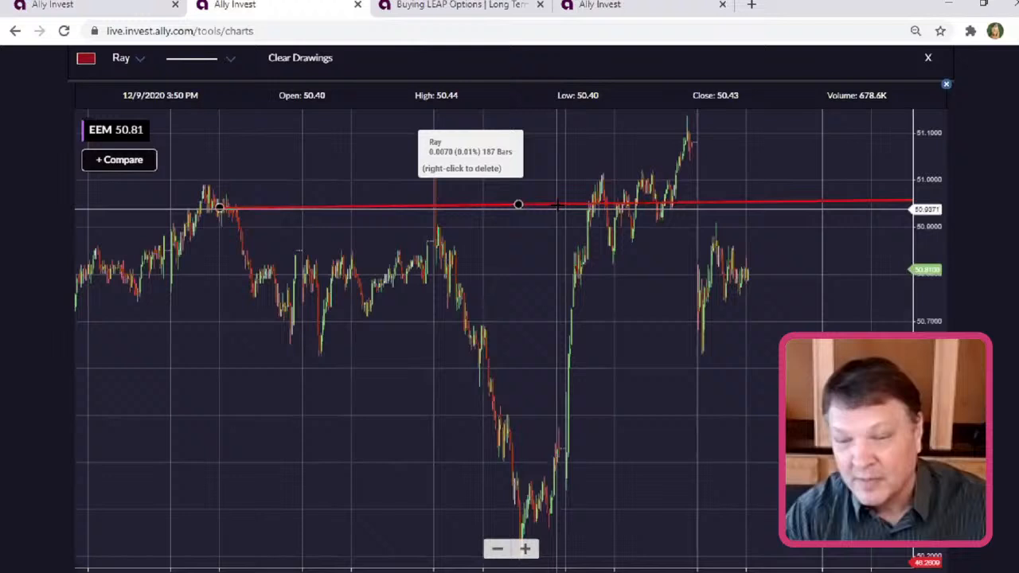
pyautogui.moveTo(576, 199)
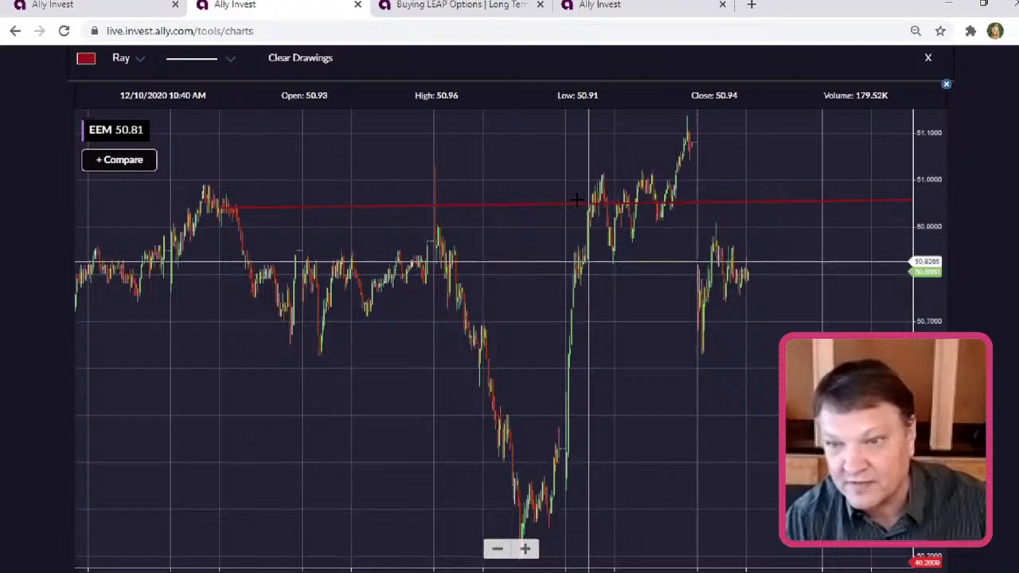
pyautogui.moveTo(687, 140)
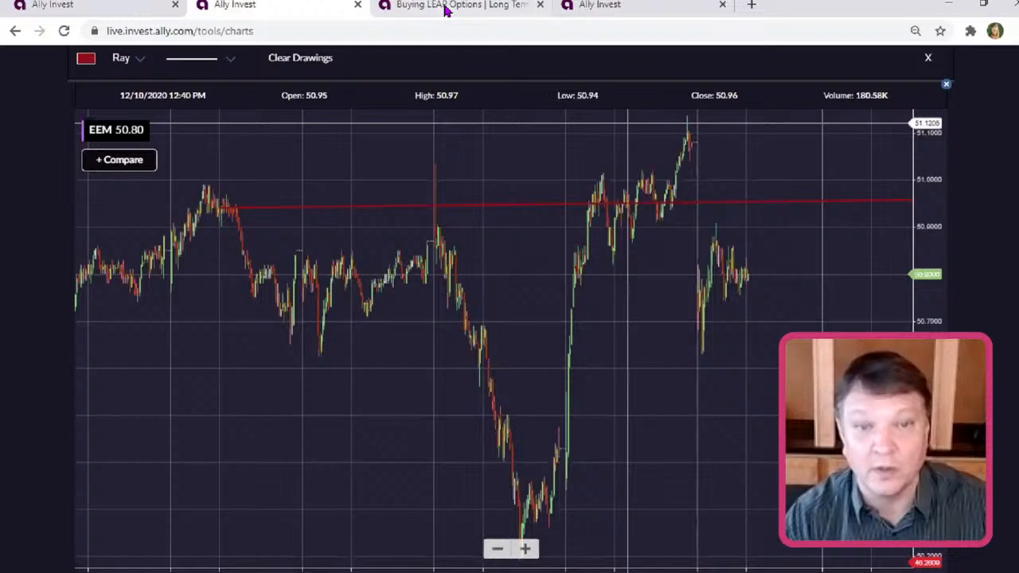
# Switch from the EEM chart to the Options Playbook's Buying LEAPS Calls article.
pyautogui.click(460, 5)
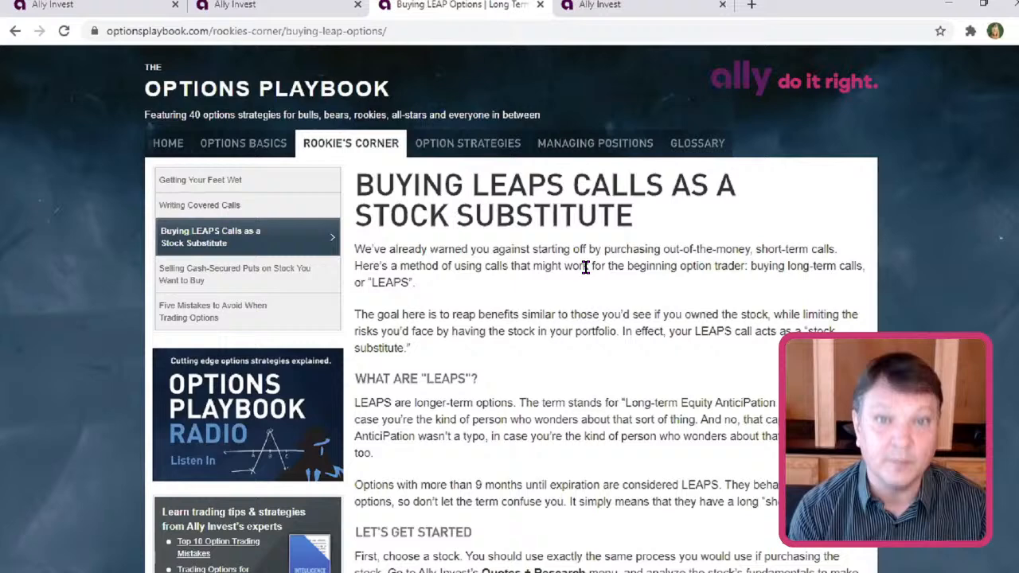
pyautogui.moveTo(534, 215)
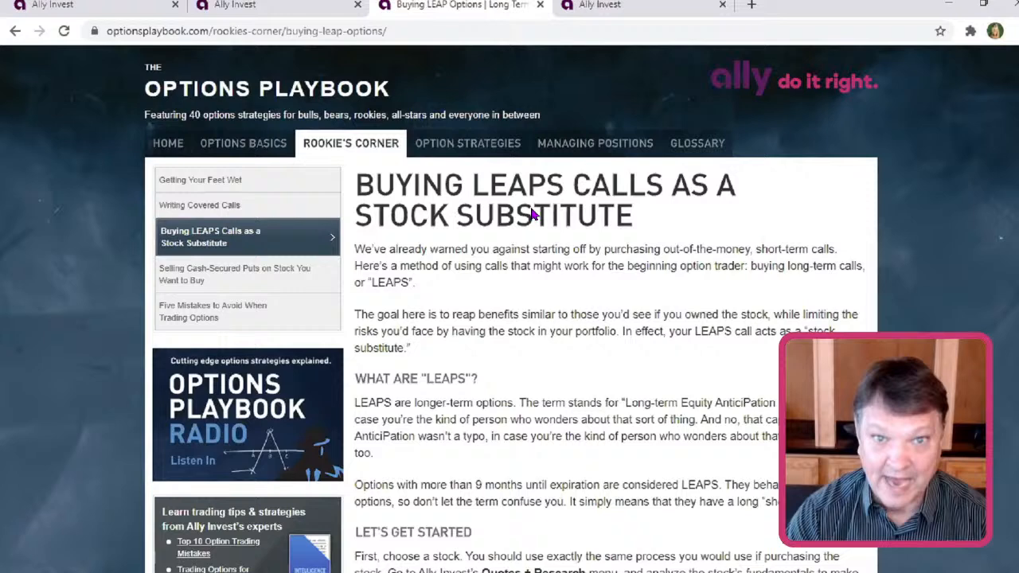
pyautogui.moveTo(500, 310)
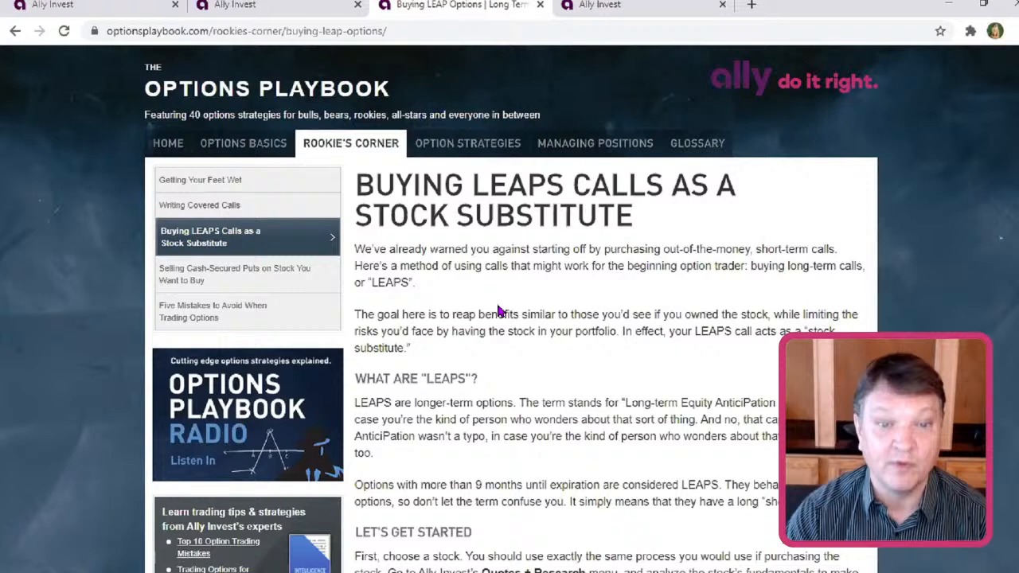
# Return to the Ally Invest EEM option chain for March 19, 2021 strikes $46–$51.
pyautogui.click(645, 7)
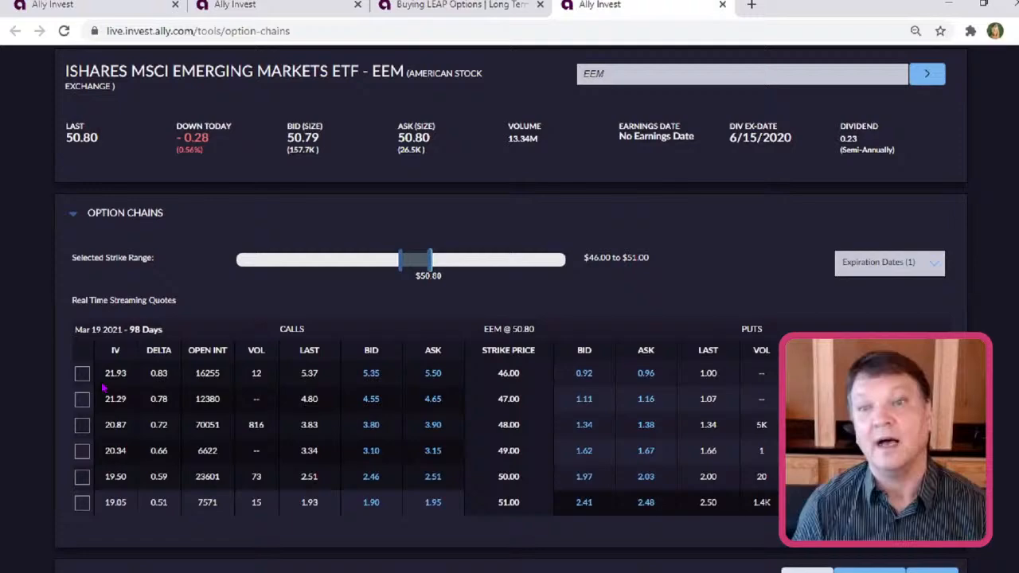
# Add the Mar 19 2021 EEM 46.00 call to the Option Strategy Workbench as a long call.
pyautogui.click(83, 372)
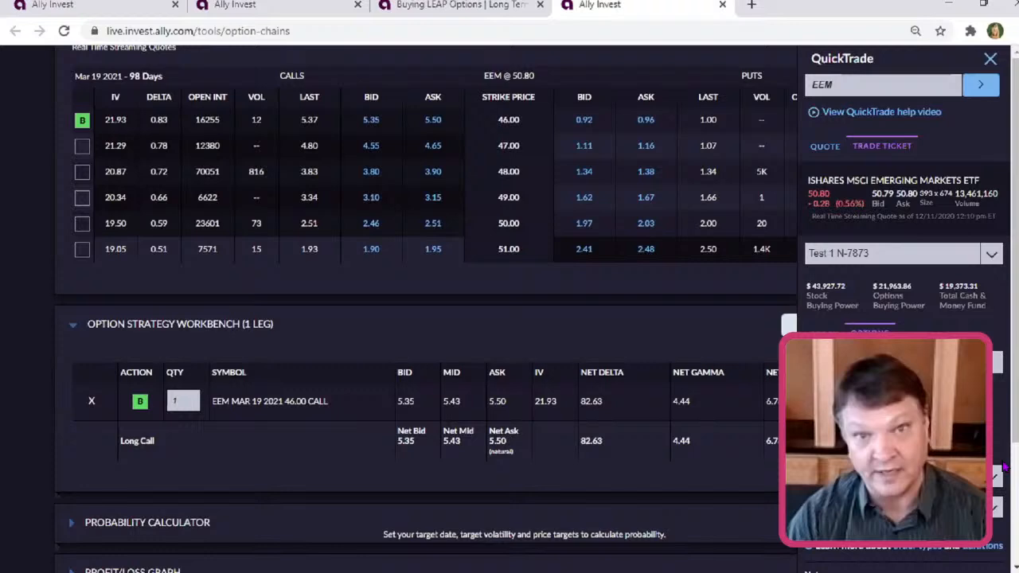
# Start an options order for the EEM $46 call, showing Buy To Open at a $5.50 day limit.
pyautogui.click(882, 147)
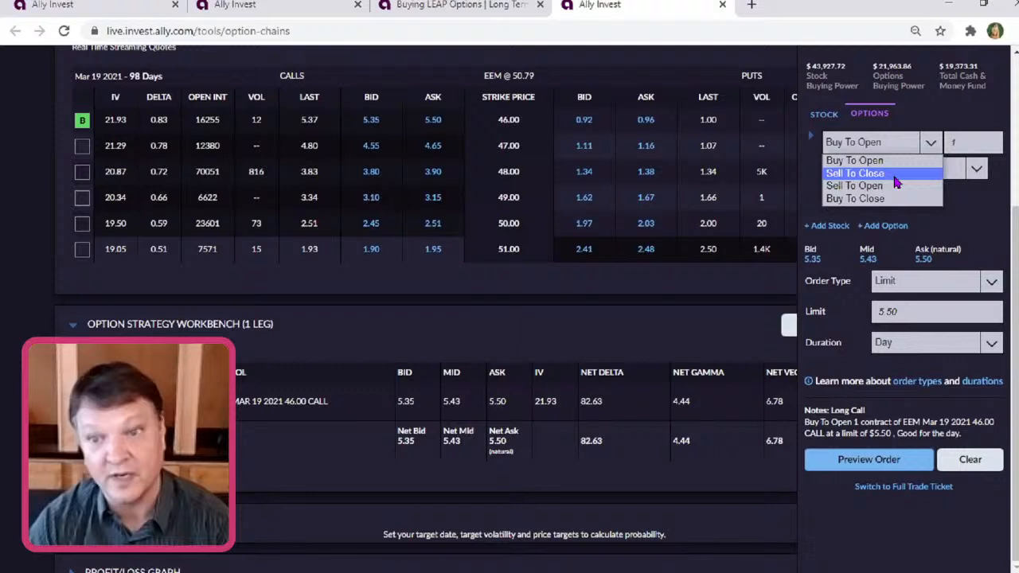
# Change the order to Sell To Close with a 5.40 limit price.
pyautogui.click(853, 171)
pyautogui.write('5.43')
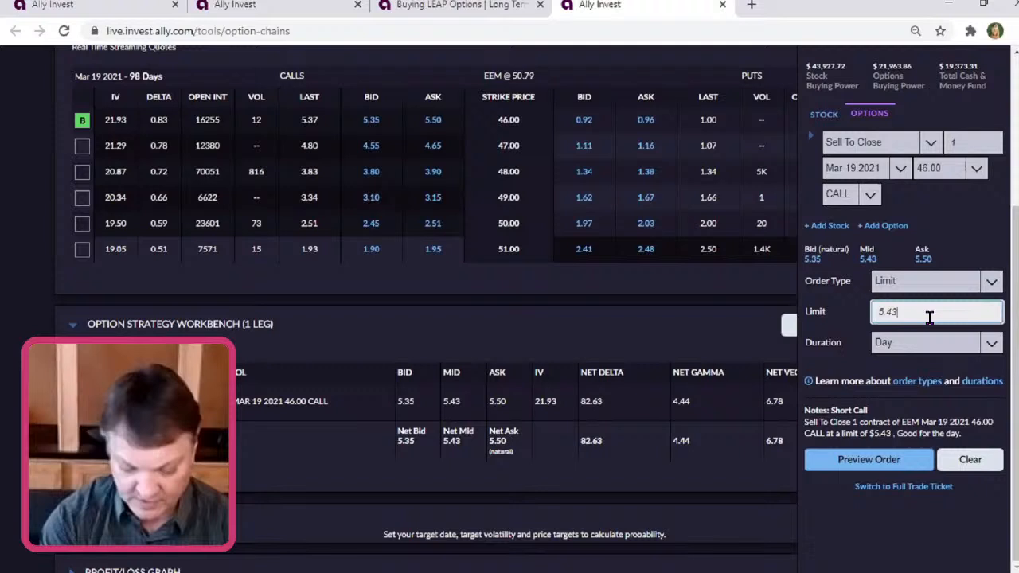
pyautogui.write('5.40')
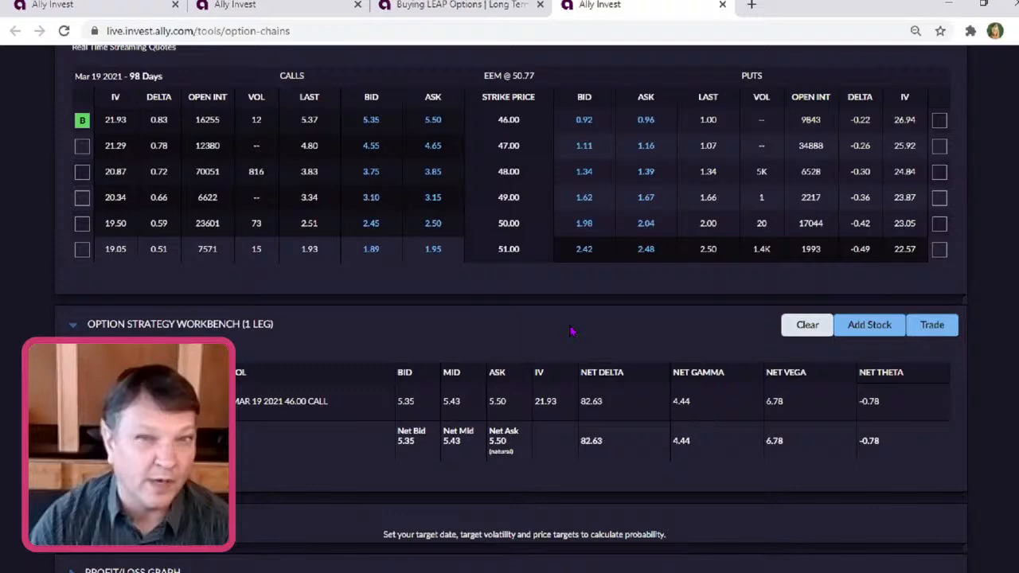
# Go to the Options Playbook and open the Fig Leaf strategy under Veterans.
pyautogui.click(446, 7)
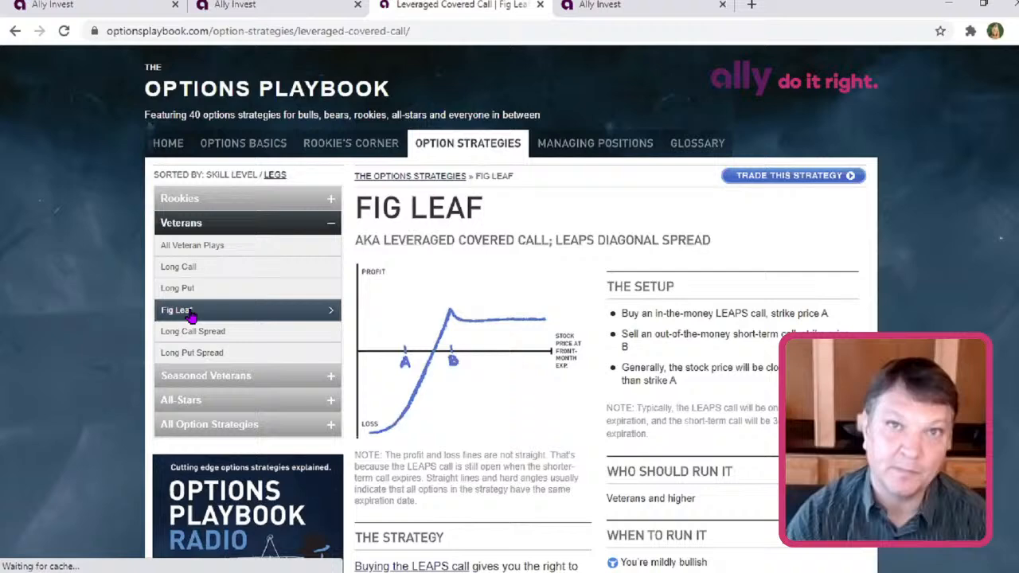